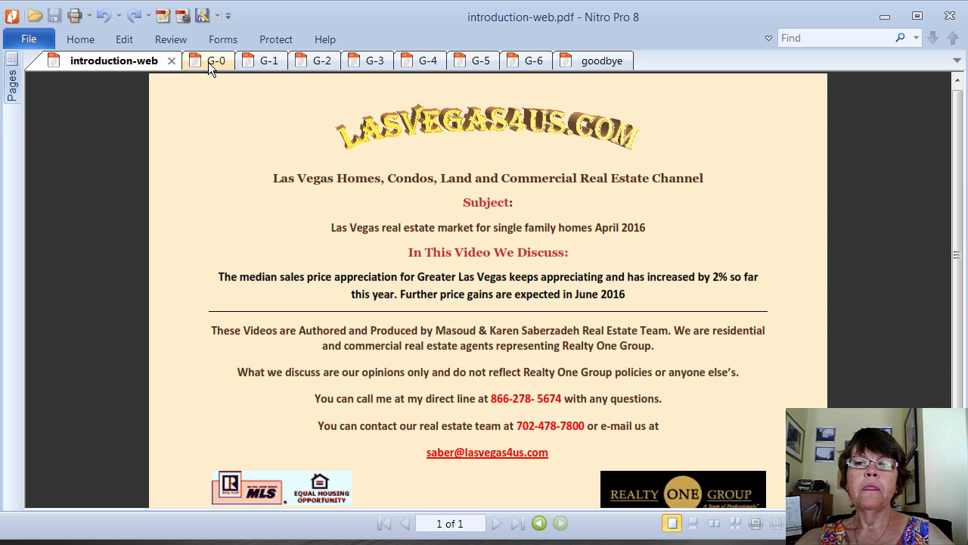
Step: Show the G-0 page listing the Las Vegas housing market topics the video covers
{"action": "left_click", "coordinate": [216, 61]}
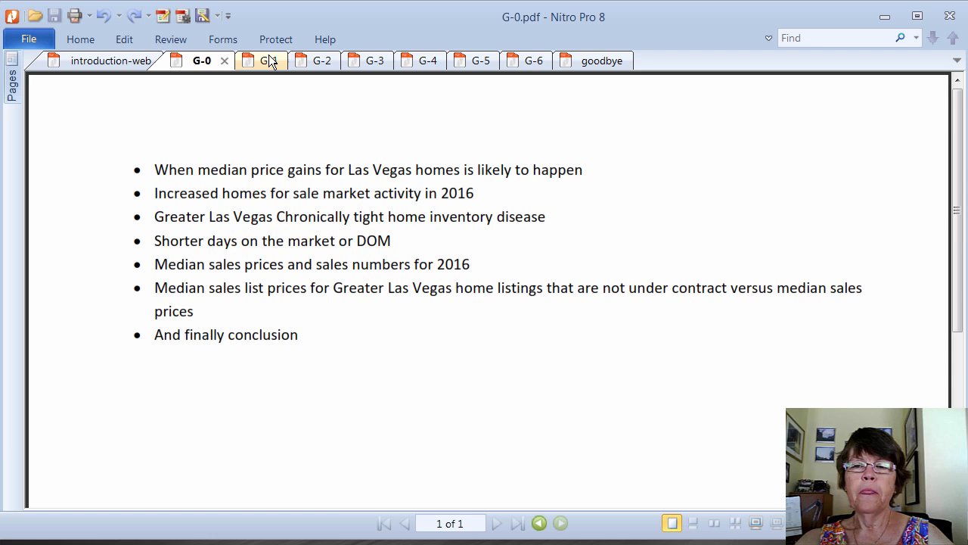
Step: Show the G-1 bar chart of 2015 median Greater Las Vegas single-family home prices
{"action": "left_click", "coordinate": [260, 60]}
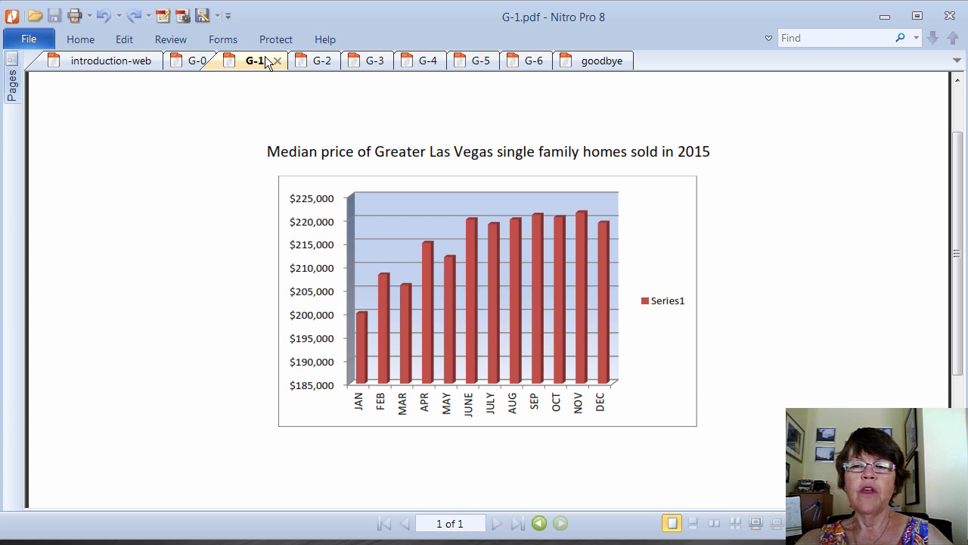
Step: Show the G-2 line chart of single-family home values, April 2014 to early 2016
{"action": "left_click", "coordinate": [307, 61]}
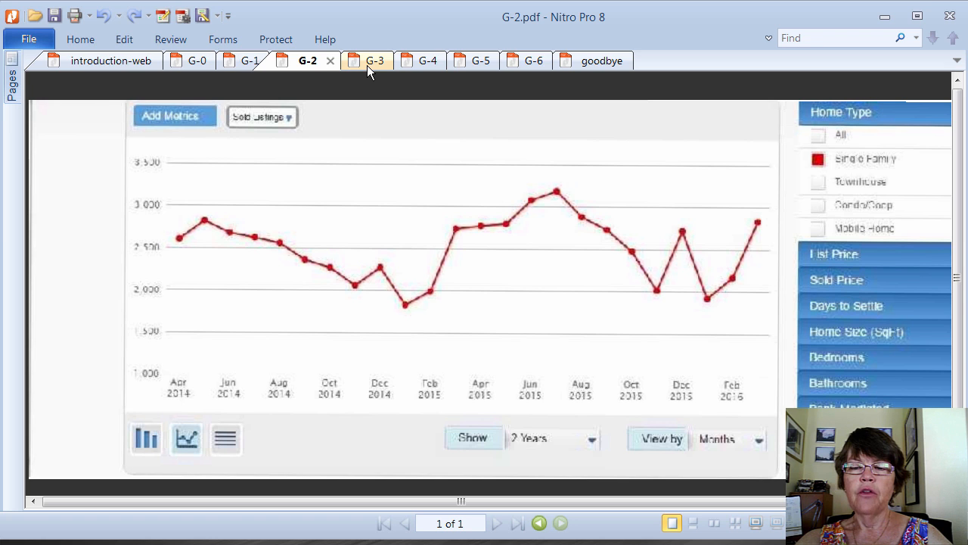
Step: Show the G-3 bar chart of monthly sold versus active listings, April 2015–March 2016
{"action": "left_click", "coordinate": [375, 61]}
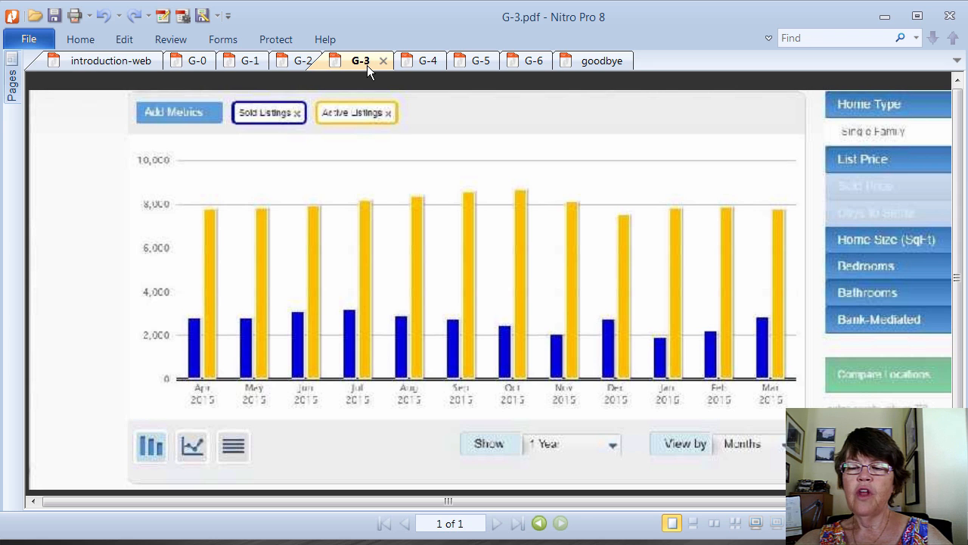
{"action": "mouse_move", "coordinate": [380, 74]}
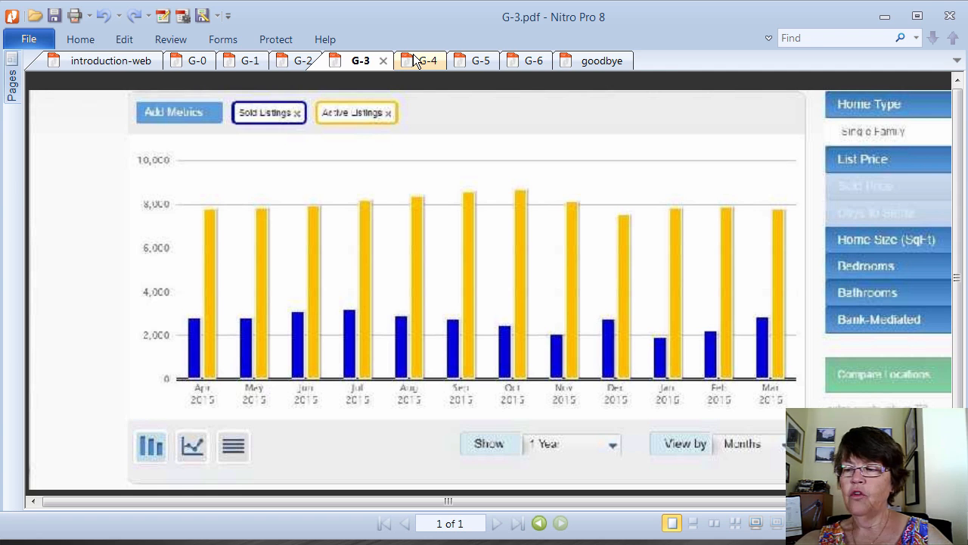
Step: Show the G-4 chart of median days to contract versus contract to settle
{"action": "left_click", "coordinate": [420, 60]}
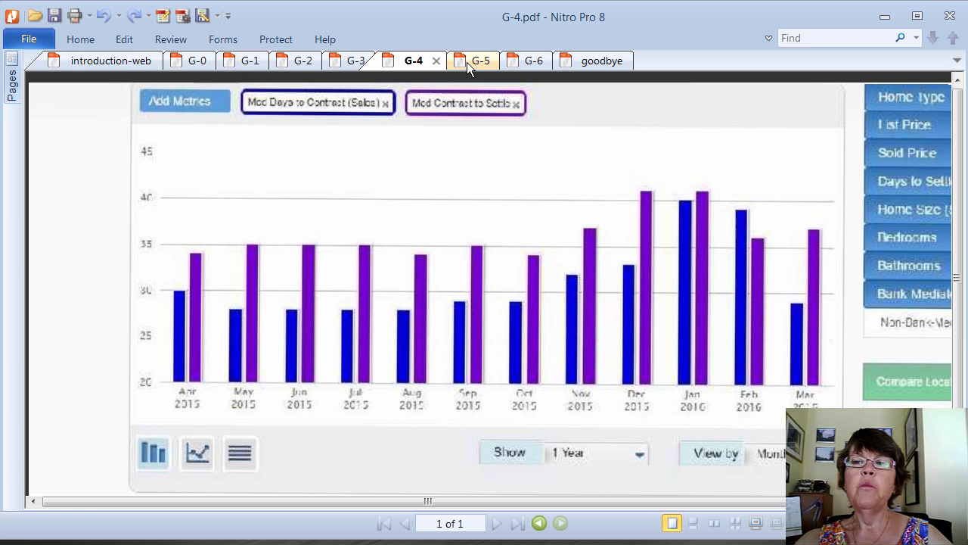
Step: Show the G-5 table of GLVAR versus calculated median prices, sales and days on market
{"action": "left_click", "coordinate": [481, 61]}
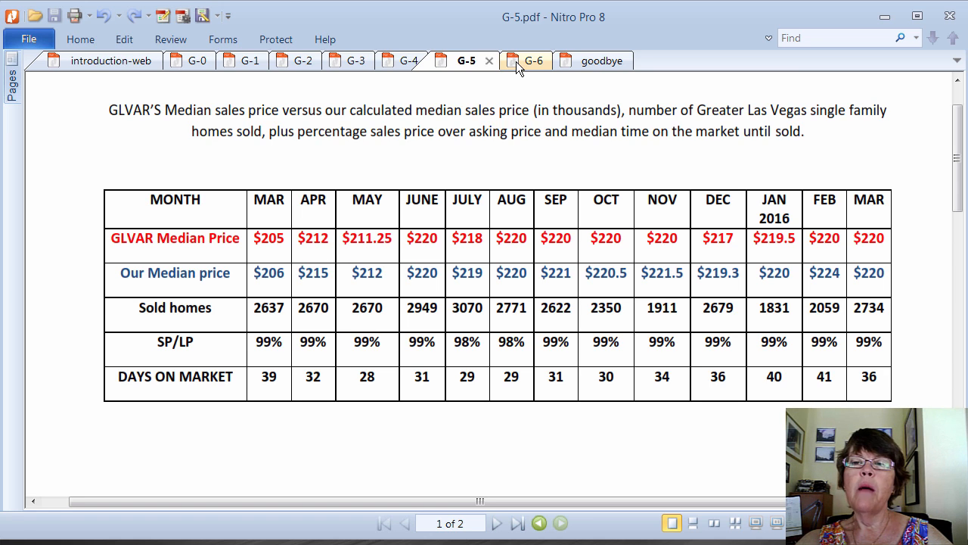
Step: Show the G-6 median sold versus list price chart, then the goodbye page
{"action": "left_click", "coordinate": [519, 61]}
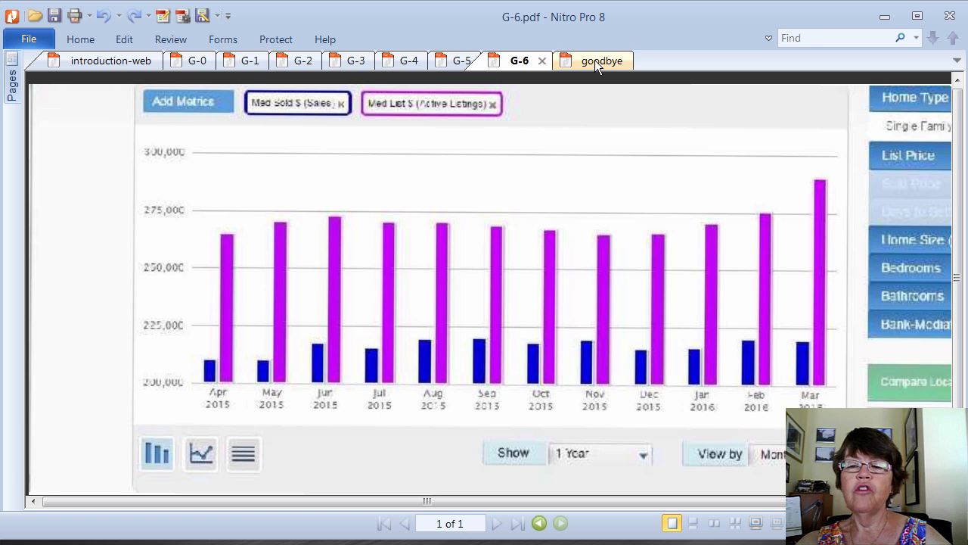
{"action": "left_click", "coordinate": [593, 60]}
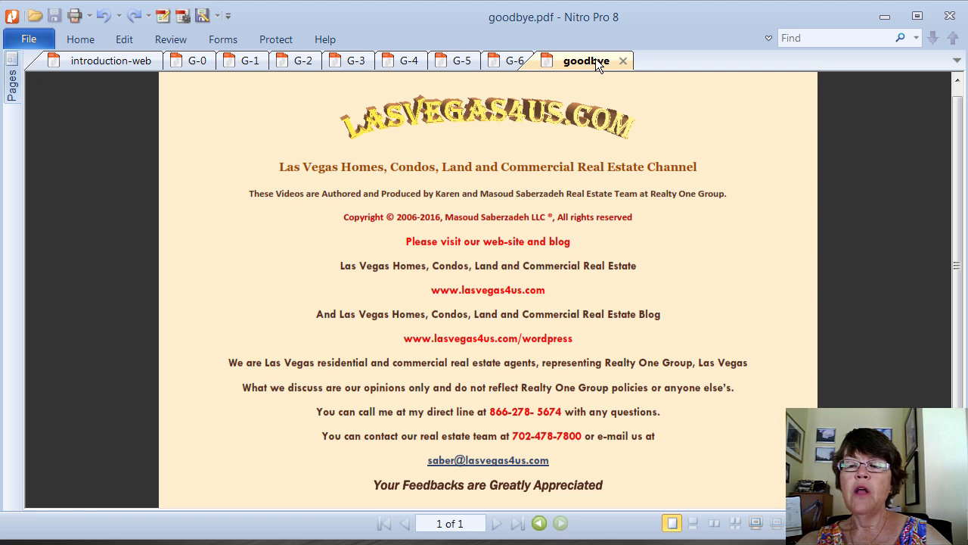